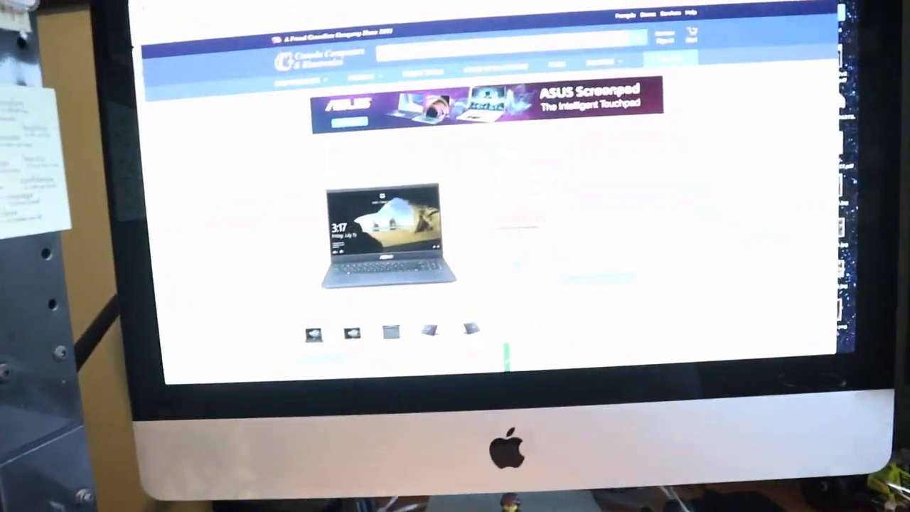
Step: Scroll down while Cinebench R15 waits on its main Run screen
{"action": "scroll", "scroll_direction": "down", "scroll_amount": 3}
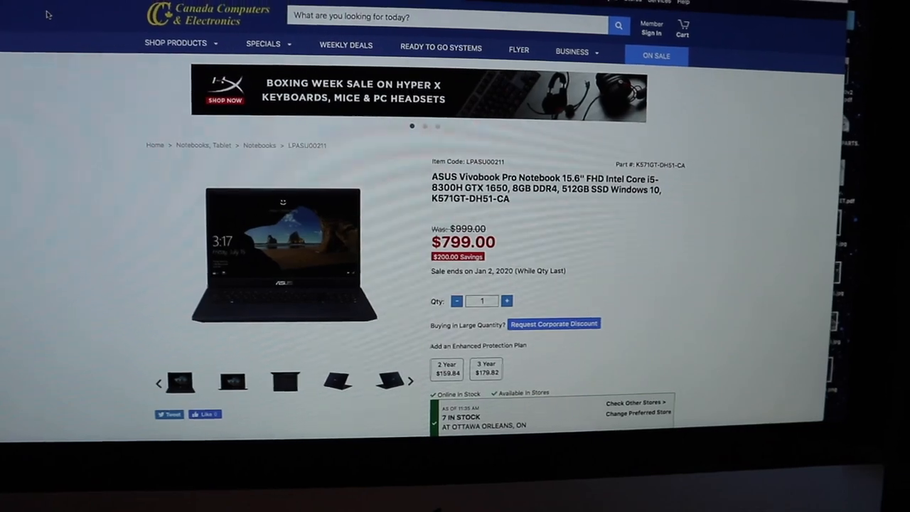
{"action": "scroll", "scroll_direction": "down", "scroll_amount": 3}
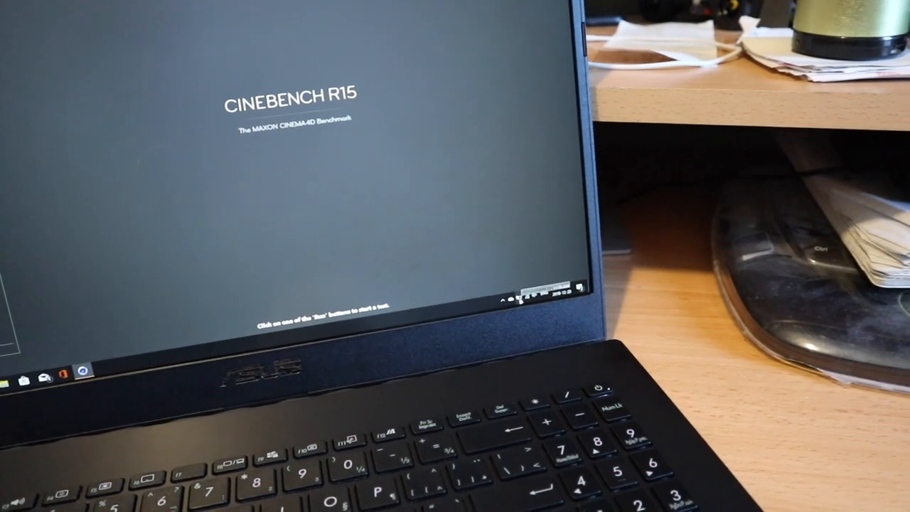
{"action": "left_click", "coordinate": [535, 292]}
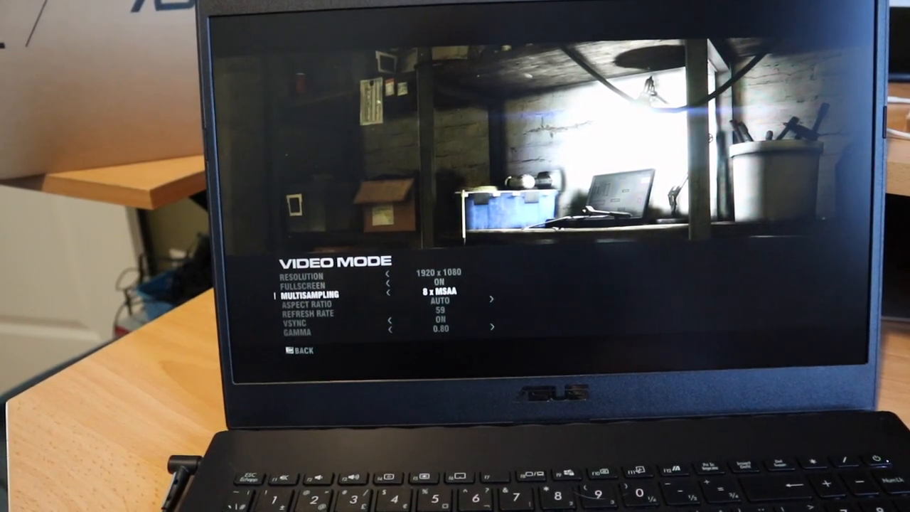
Step: Step through the 1920x1080, 8x MSAA, VSync video mode settings, then open Quality - Advanced
{"action": "key", "text": "down"}
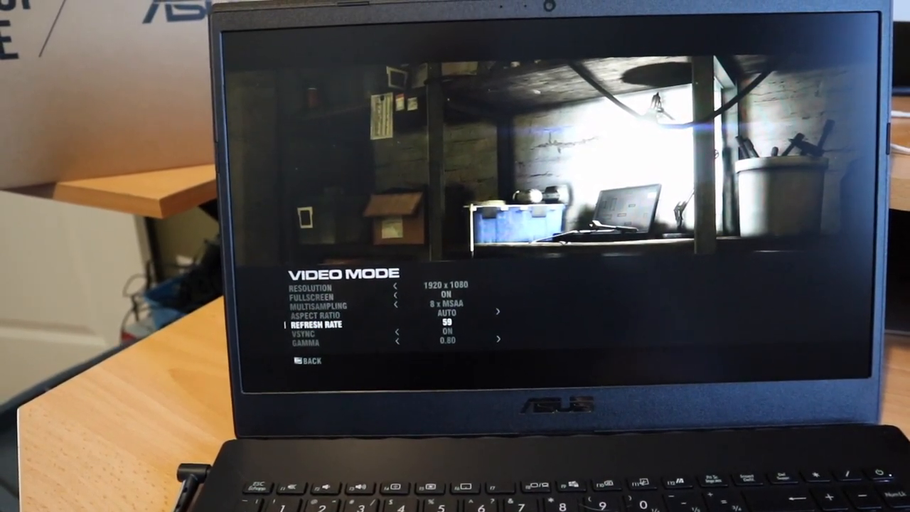
{"action": "key", "text": "down"}
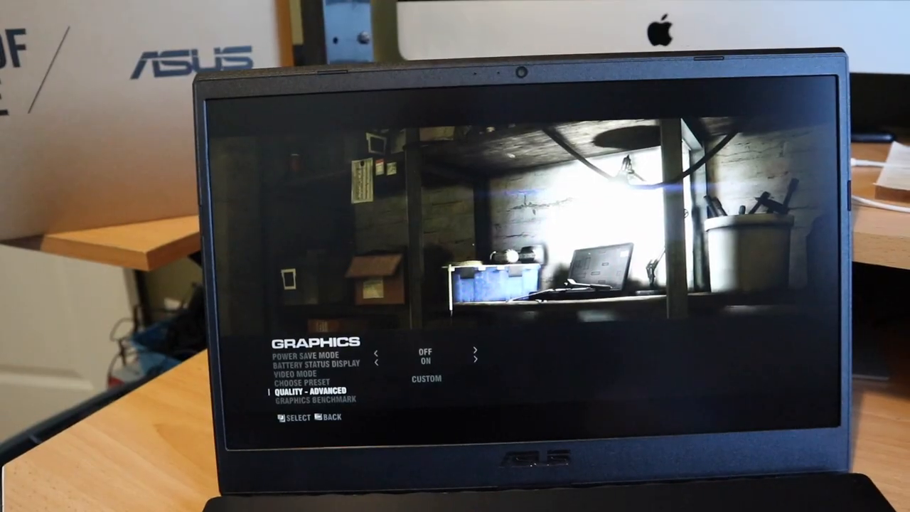
{"action": "left_click", "coordinate": [312, 389]}
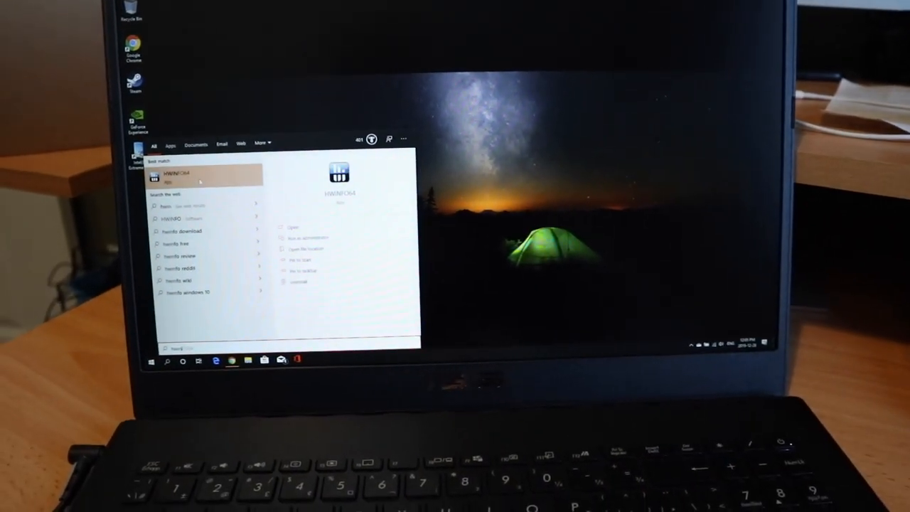
Step: Launch HWiNFO64 and approve the User Account Control prompt
{"action": "left_click", "coordinate": [189, 175]}
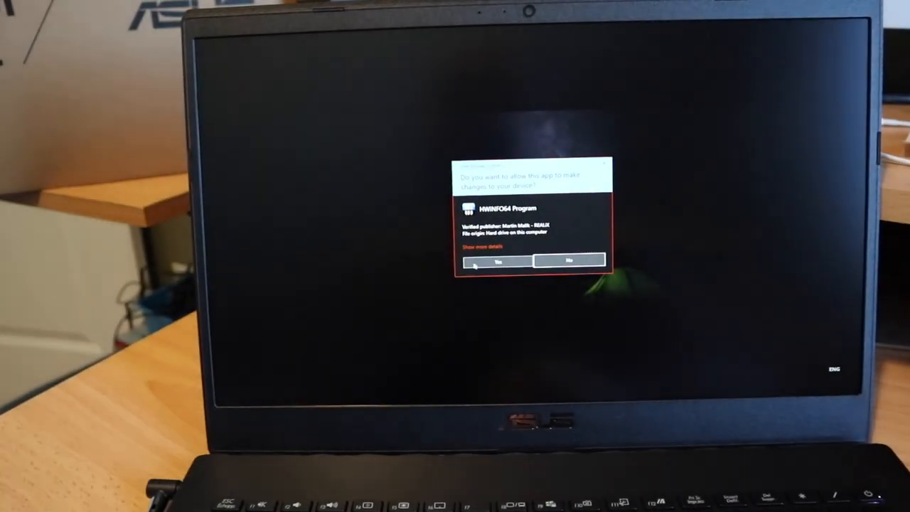
{"action": "left_click", "coordinate": [496, 262]}
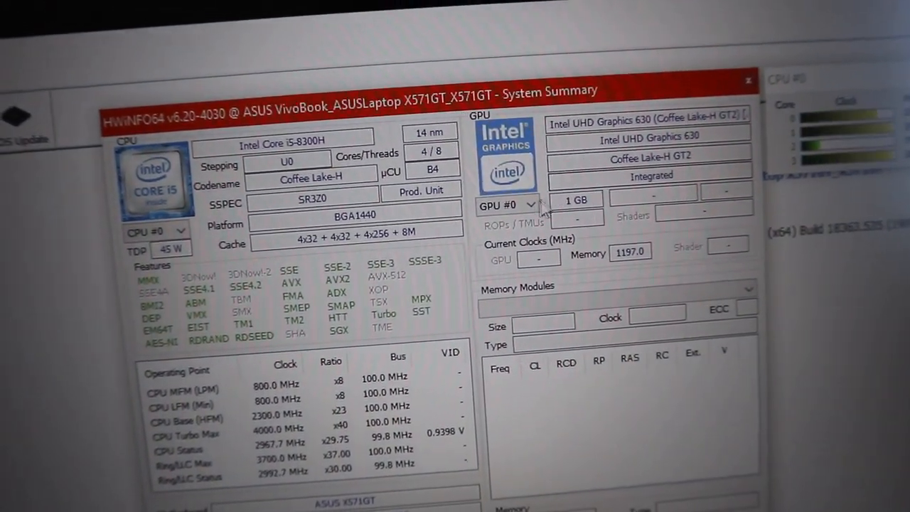
{"action": "left_click", "coordinate": [529, 205]}
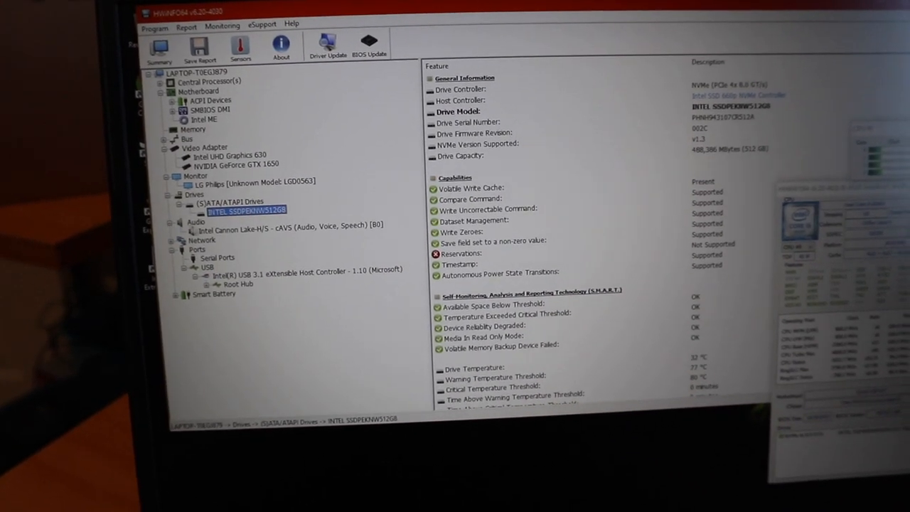
Step: View the Cannon Lake-H/S audio and Wireless-AC 9560 details, then the Core i5-8300H specs
{"action": "left_click", "coordinate": [291, 226]}
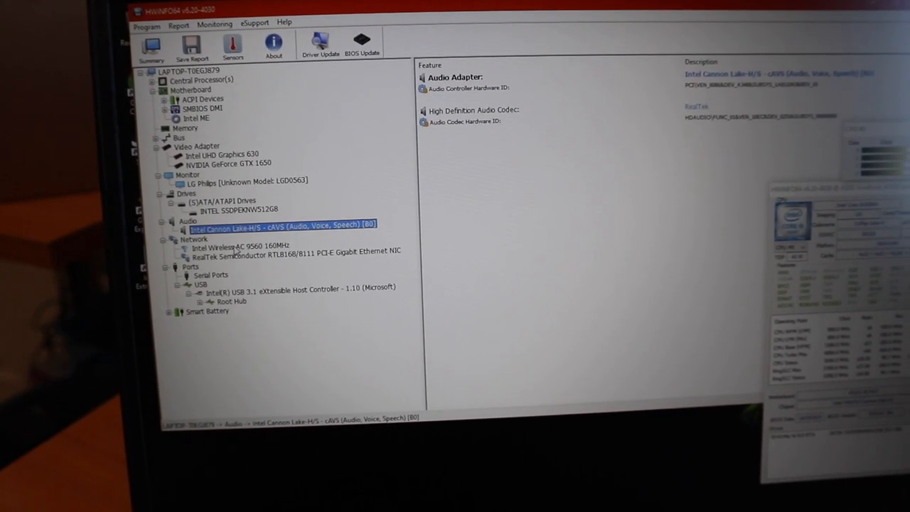
{"action": "left_click", "coordinate": [242, 250]}
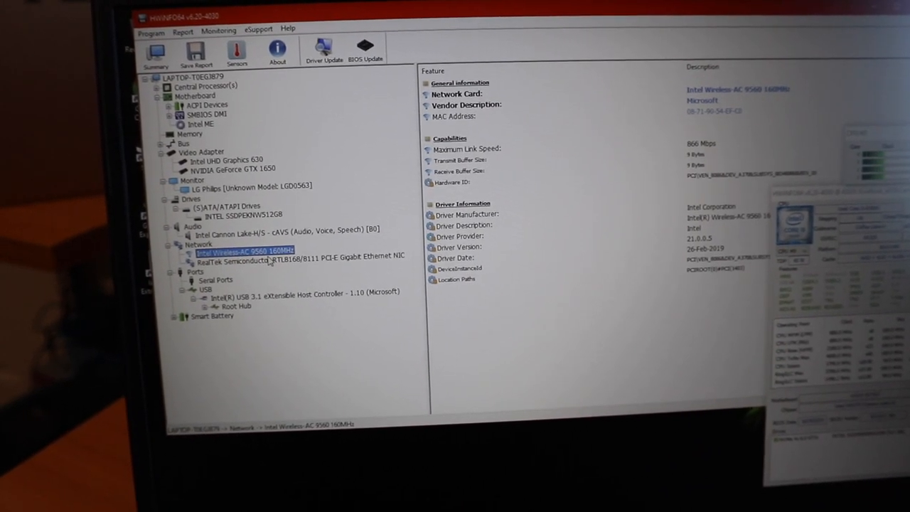
{"action": "left_click", "coordinate": [298, 256]}
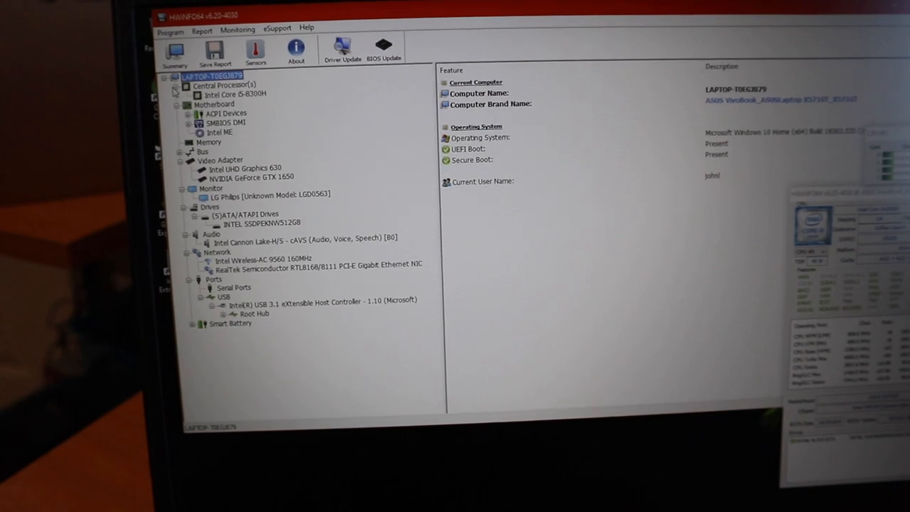
{"action": "left_click", "coordinate": [234, 94]}
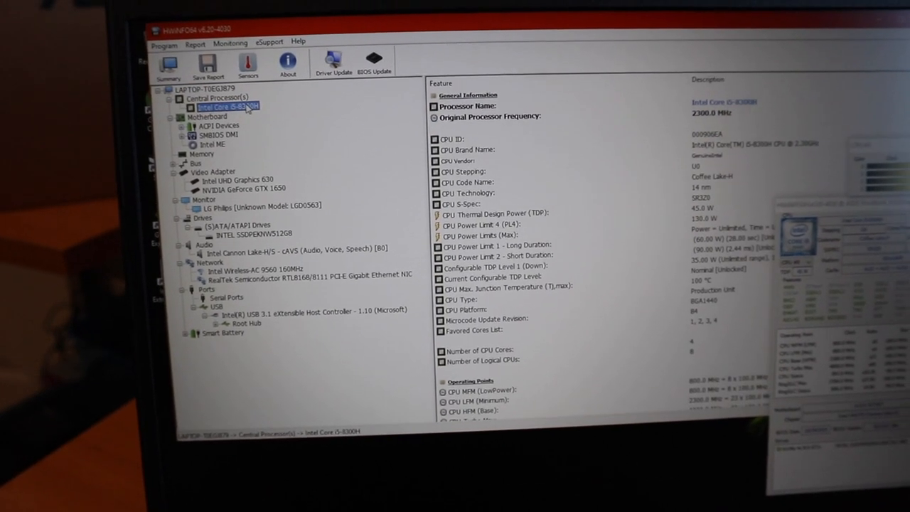